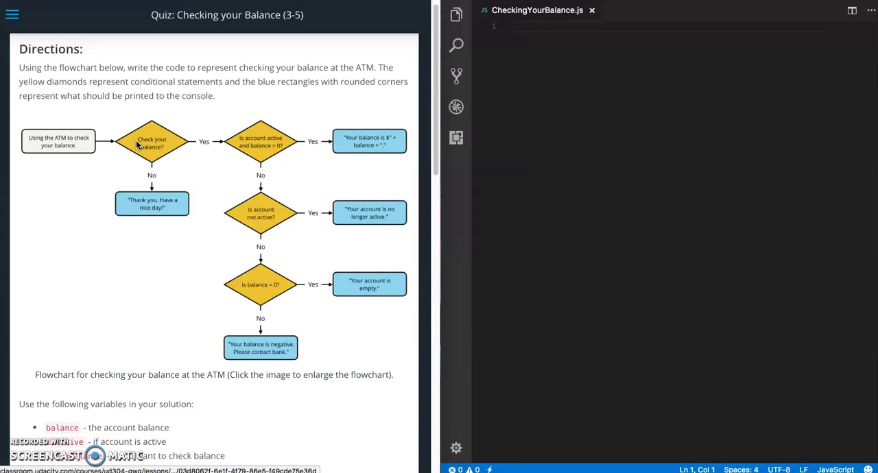
mouse_move(155, 238)
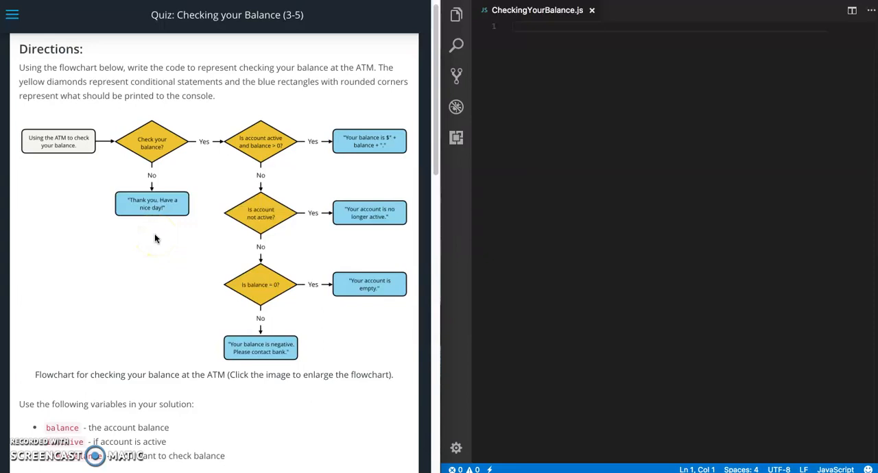
- Scroll down the quiz page to the Your Code starter code
scroll(down, 3)
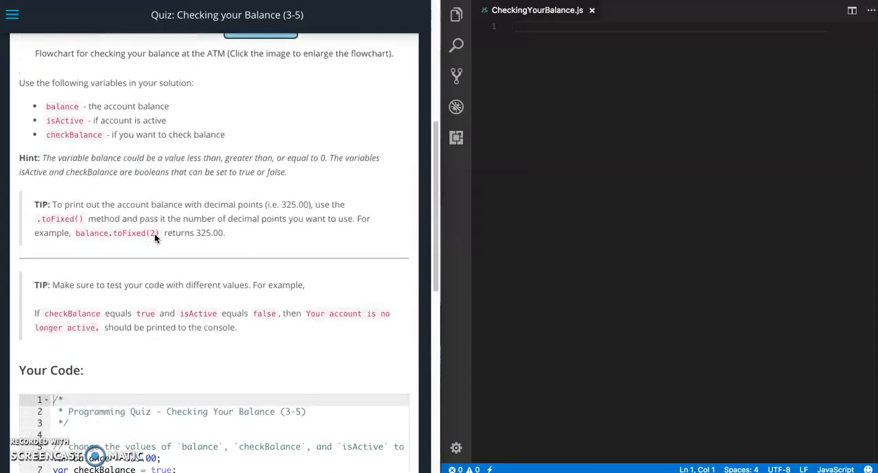
scroll(down, 3)
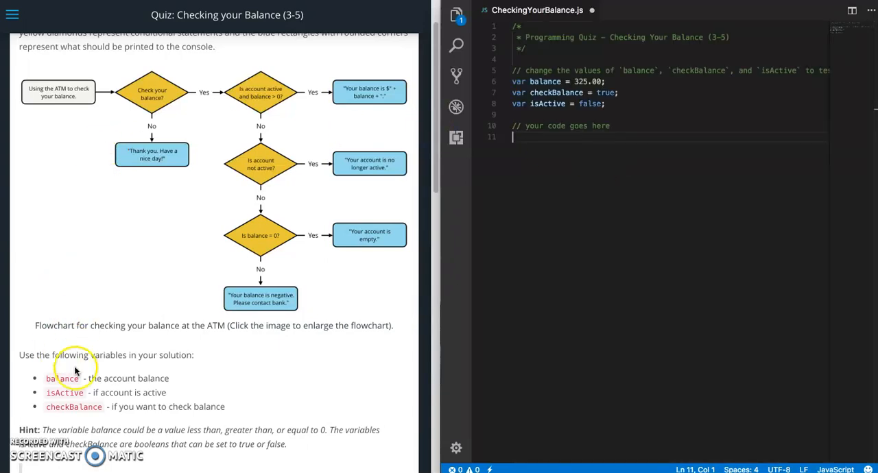
mouse_move(79, 412)
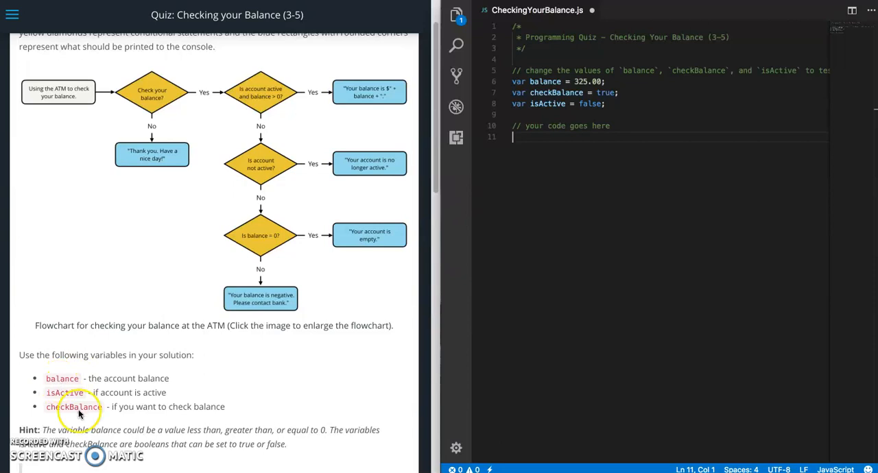
mouse_move(67, 393)
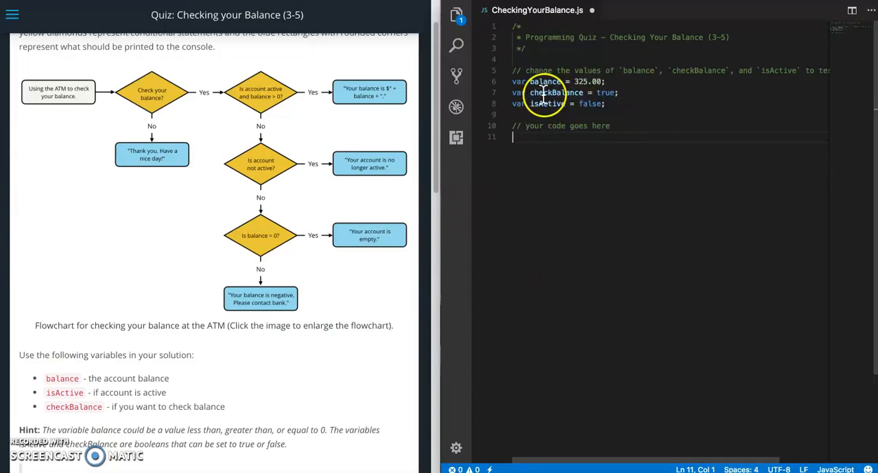
mouse_move(545, 103)
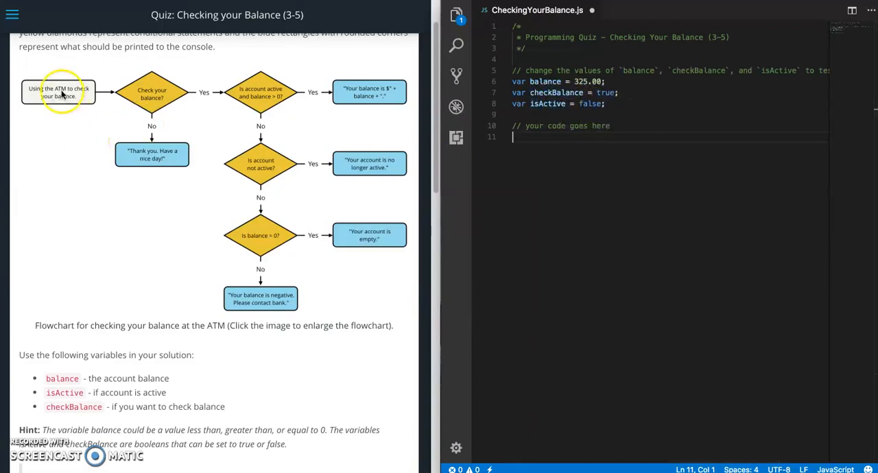
mouse_move(68, 133)
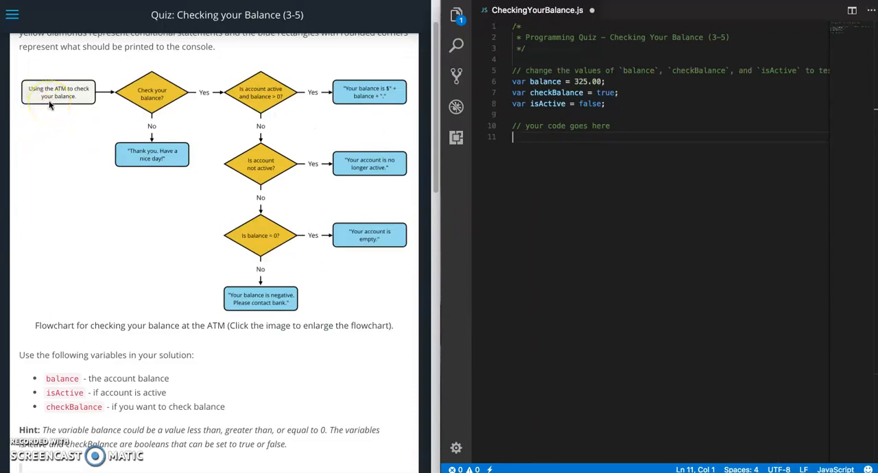
mouse_move(588, 155)
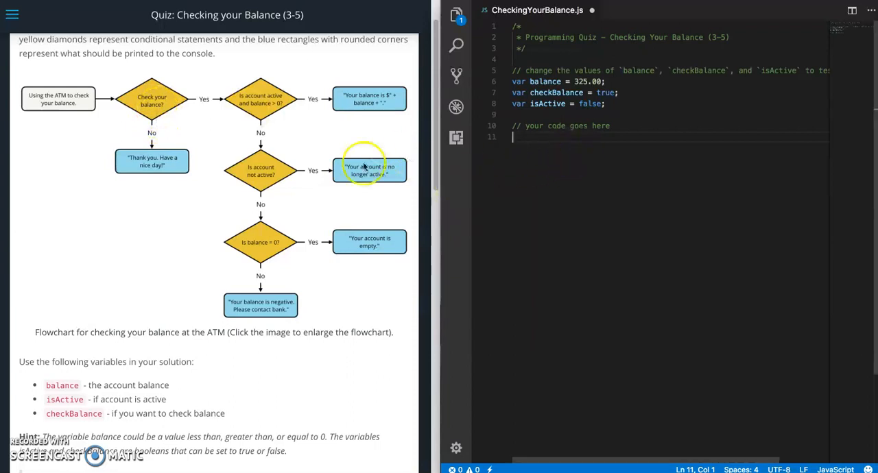
mouse_move(152, 161)
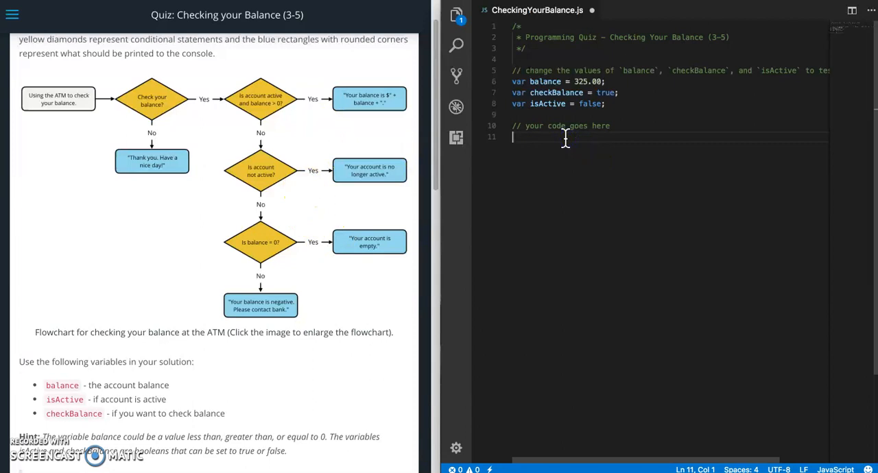
- On line 11, write checkBalance === false, simplify it to if (!checkBalance), and add an opening brace
text(if ())
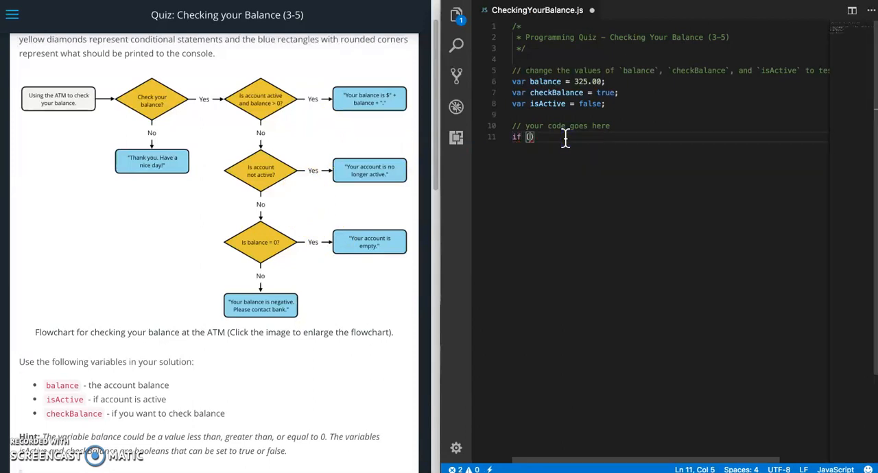
text(checkBalance)
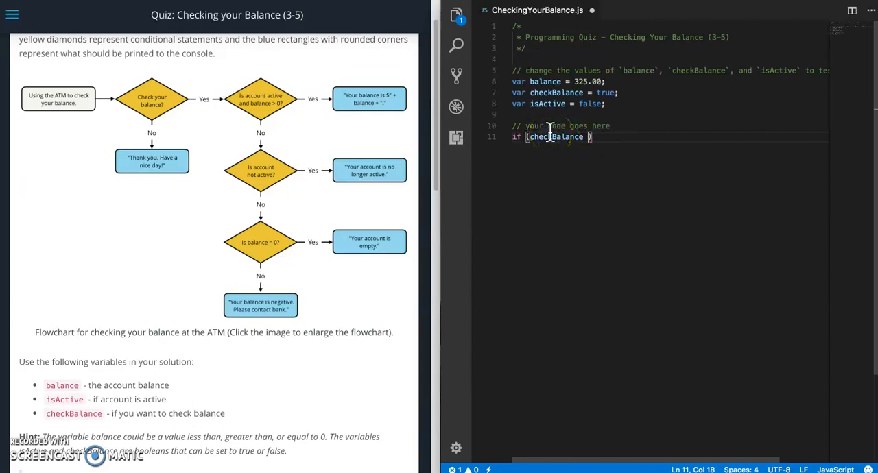
text(!=)
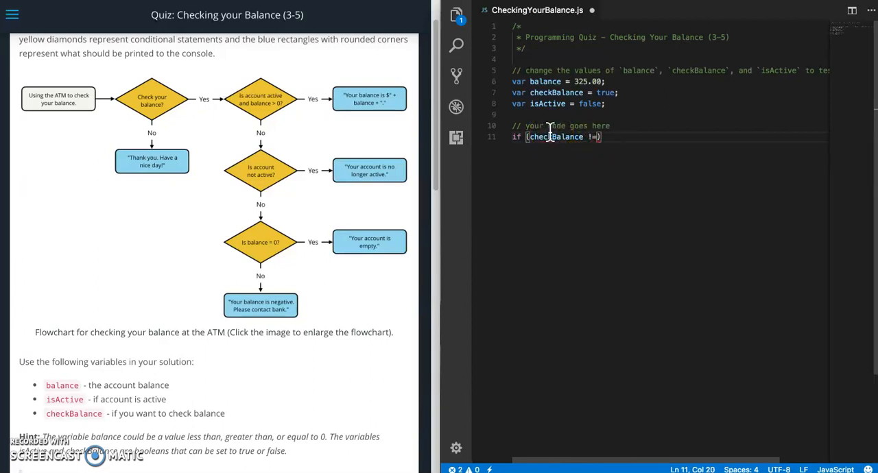
key(Backspace)
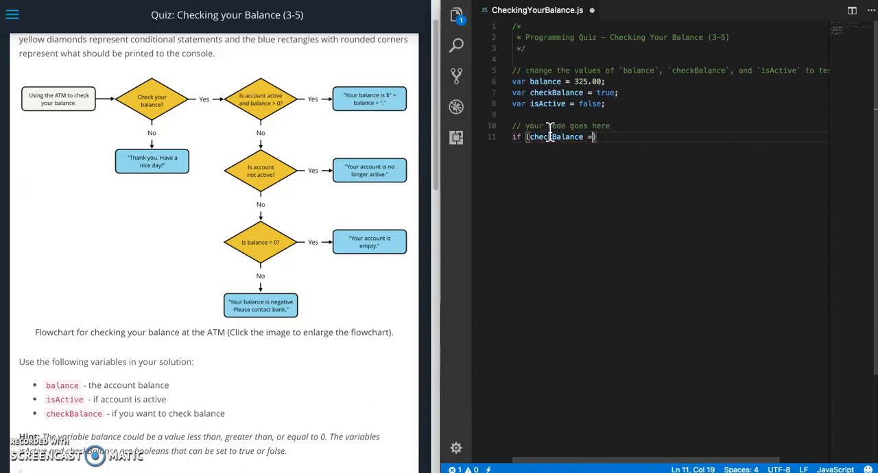
text(==)
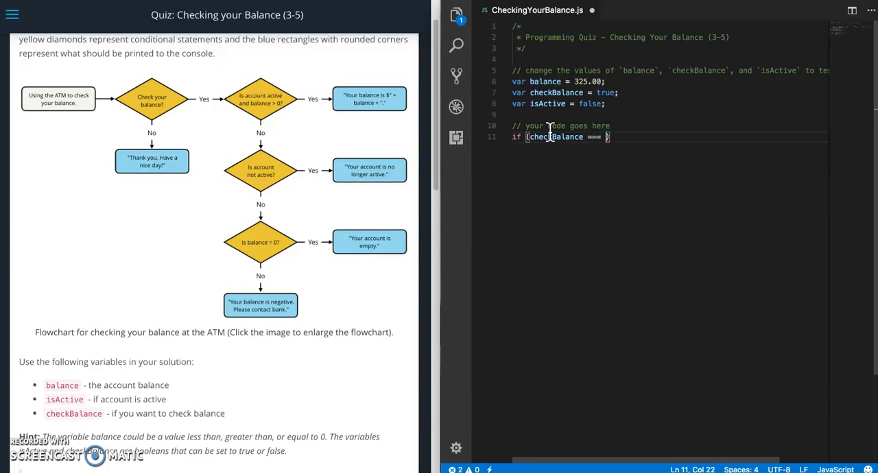
text(false)
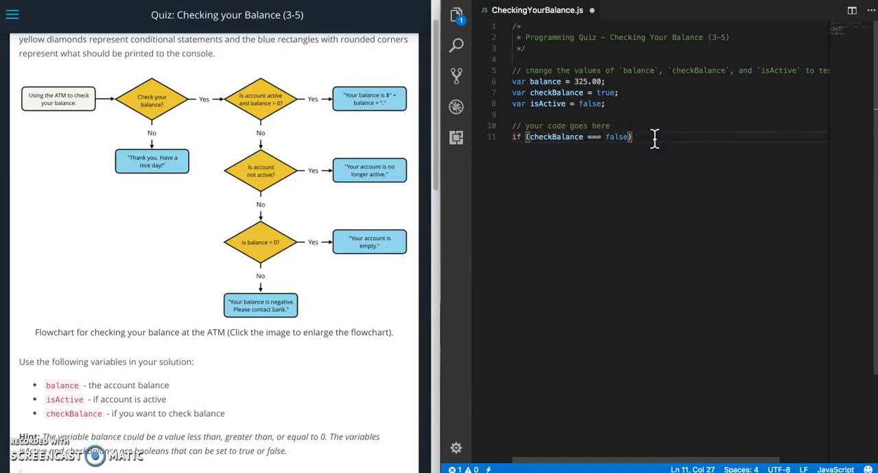
double_click(616, 137)
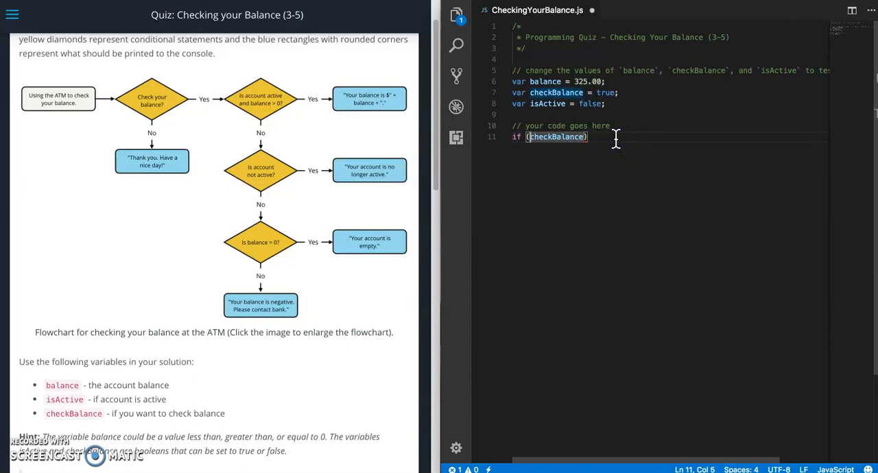
text(!)
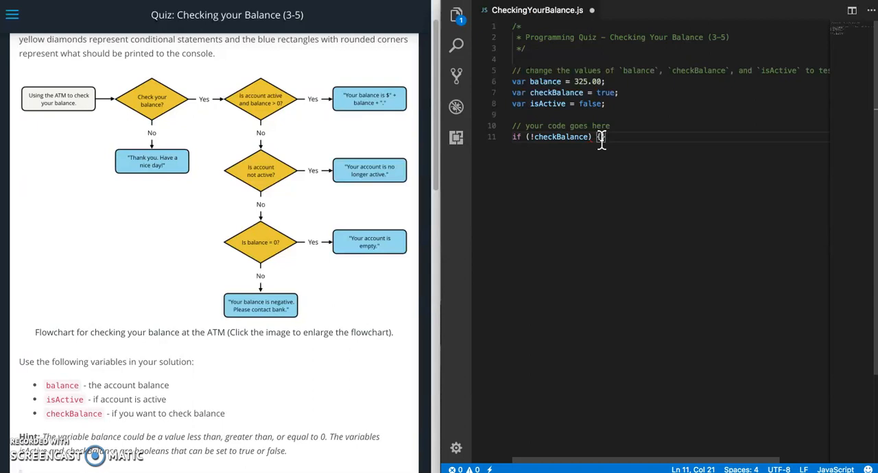
text({)
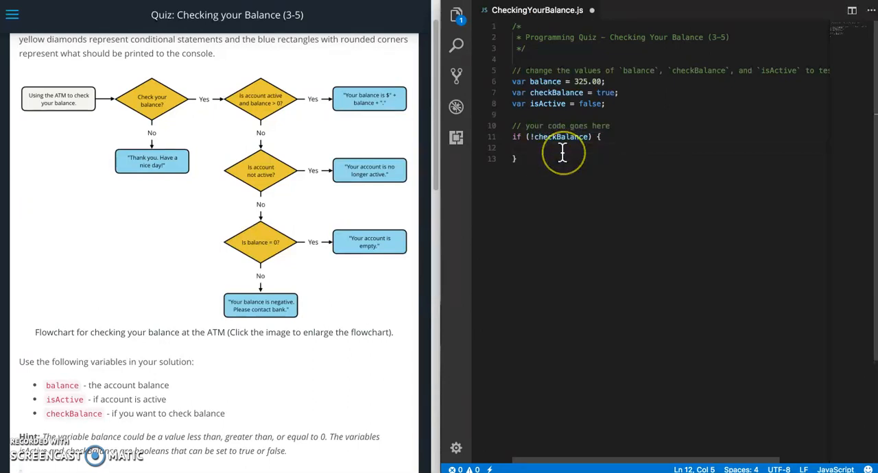
- Log "Thank you. Have a nice day!" inside the !checkBalance block
text(c)
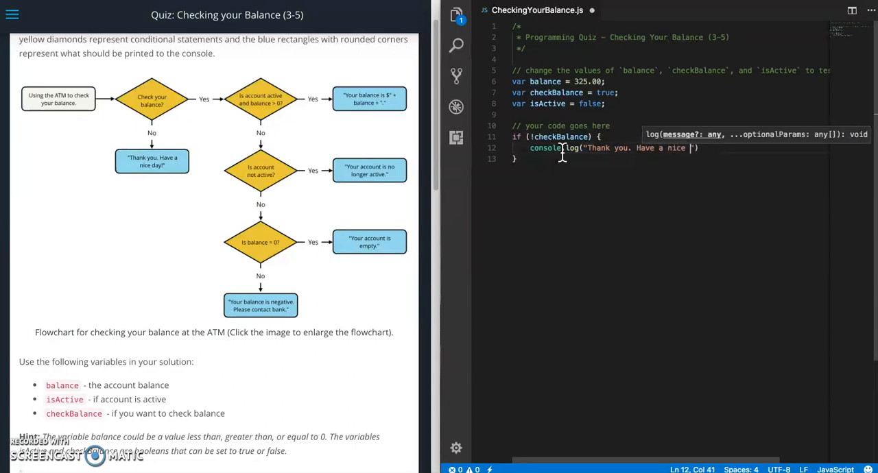
text(day)
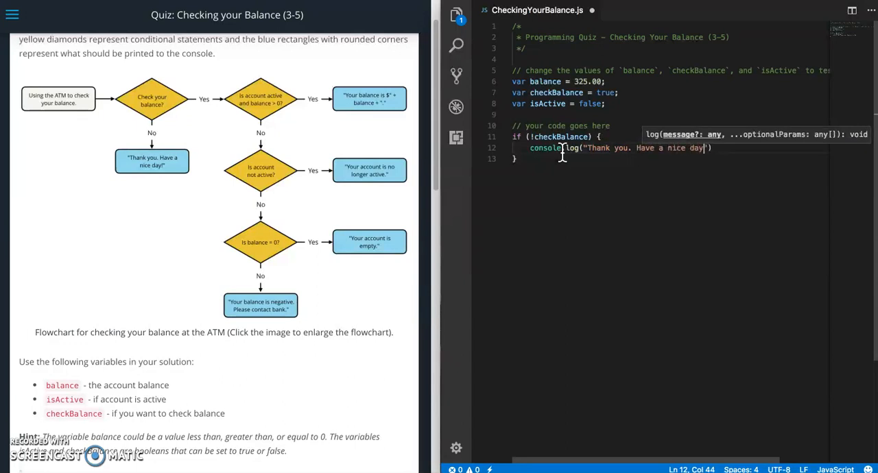
text(!)
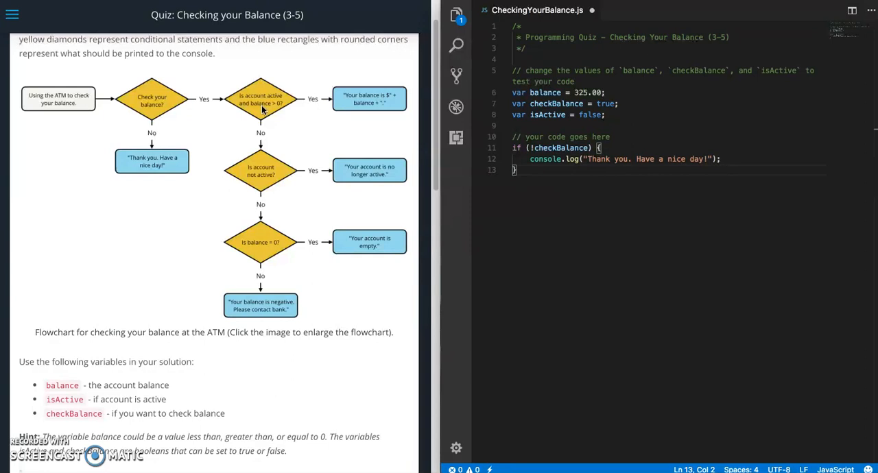
mouse_move(619, 175)
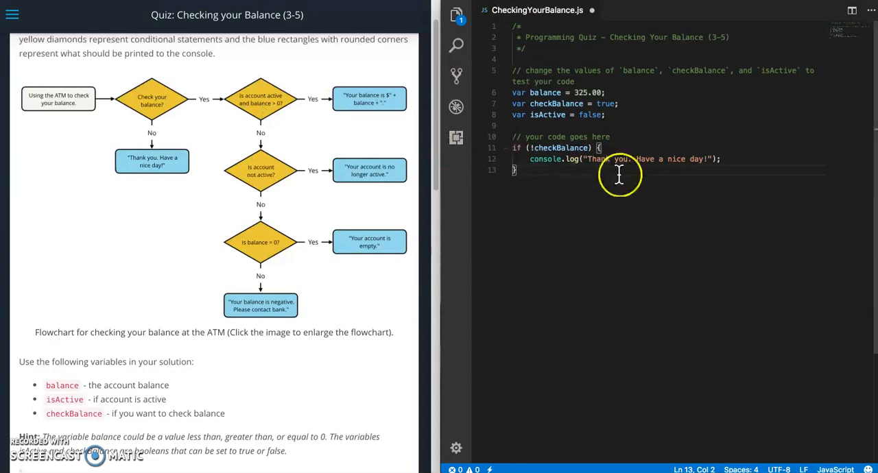
mouse_move(257, 130)
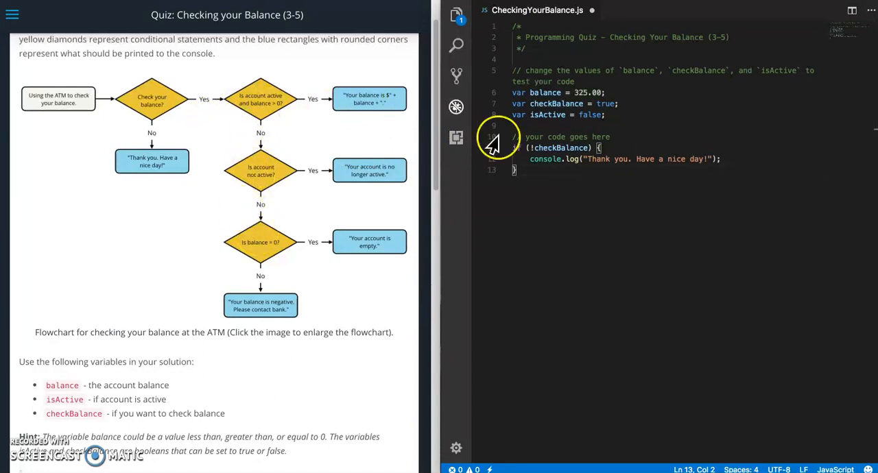
mouse_move(549, 148)
text( else {)
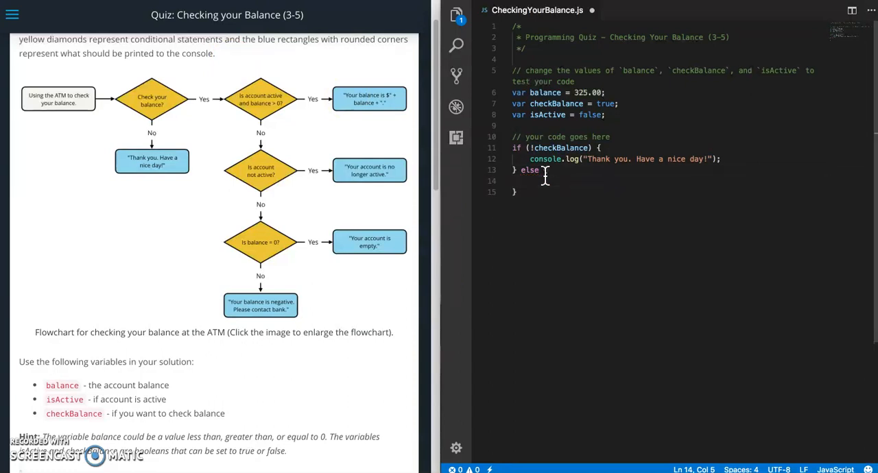
- Inside else, add if (isActive && balance > 0) logging "Your balance is $" + balance + "."
text(if (i)
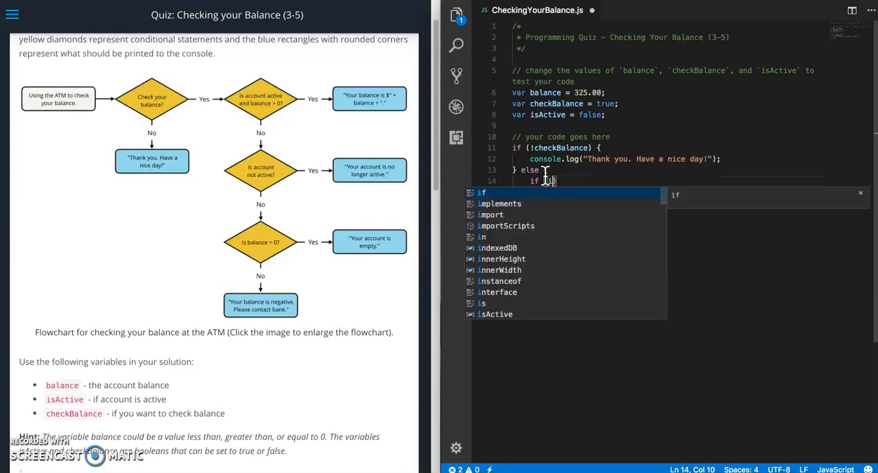
text(sActive)
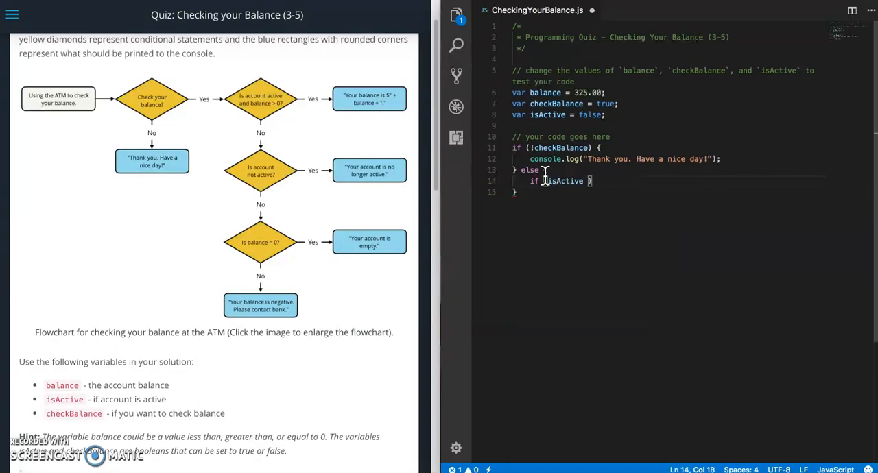
text(&&)
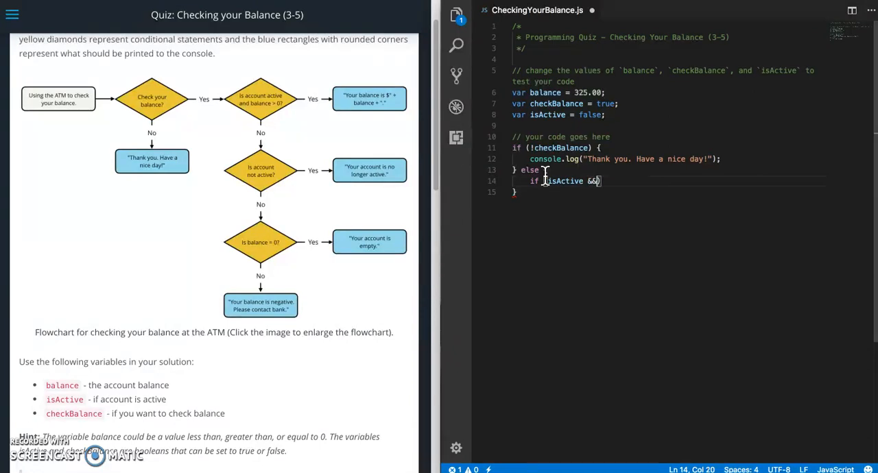
text(balance >)
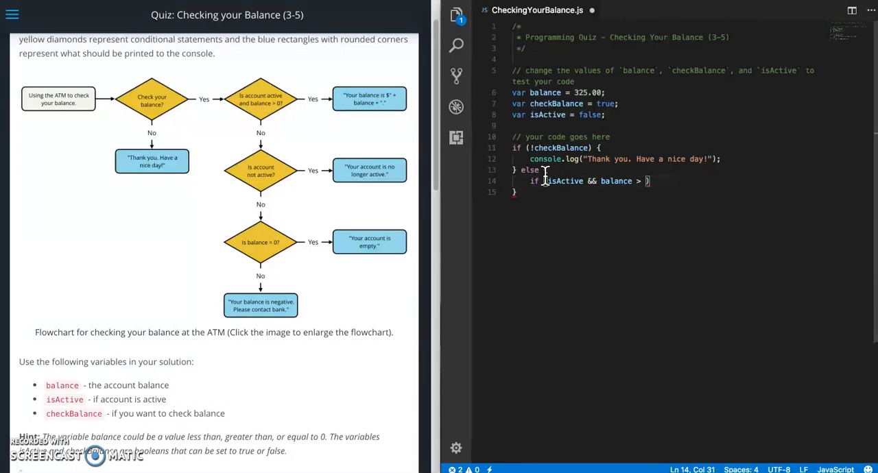
text(0) {)
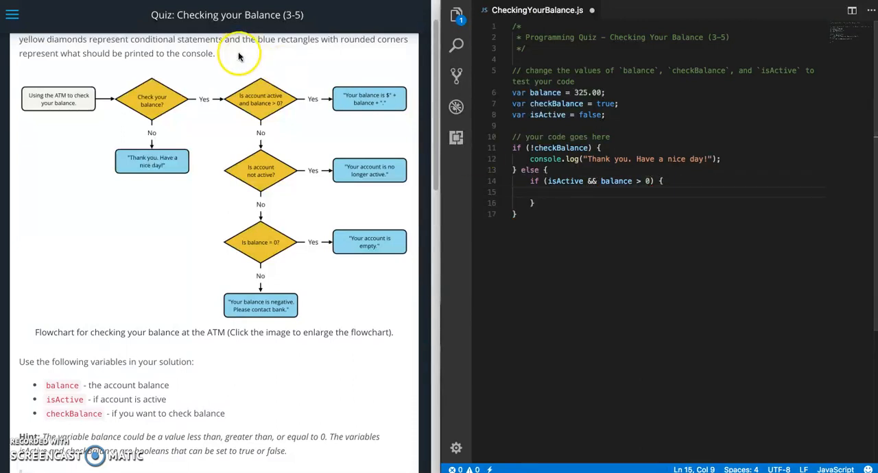
mouse_move(492, 147)
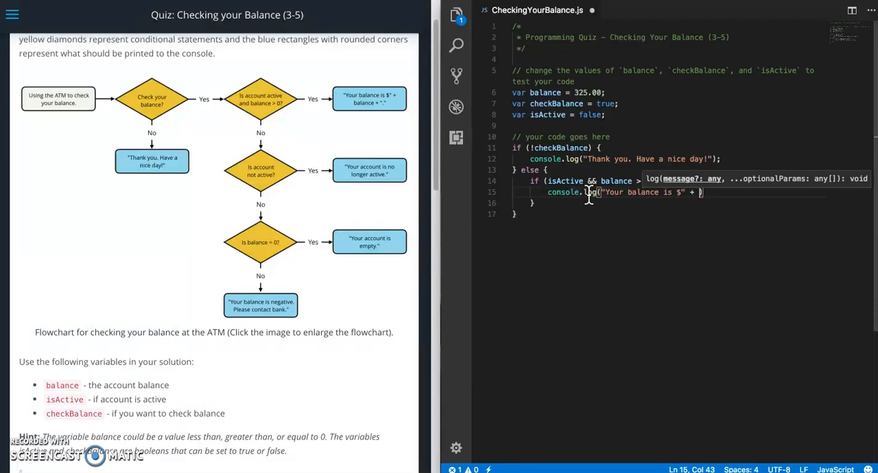
text(balance + ".)
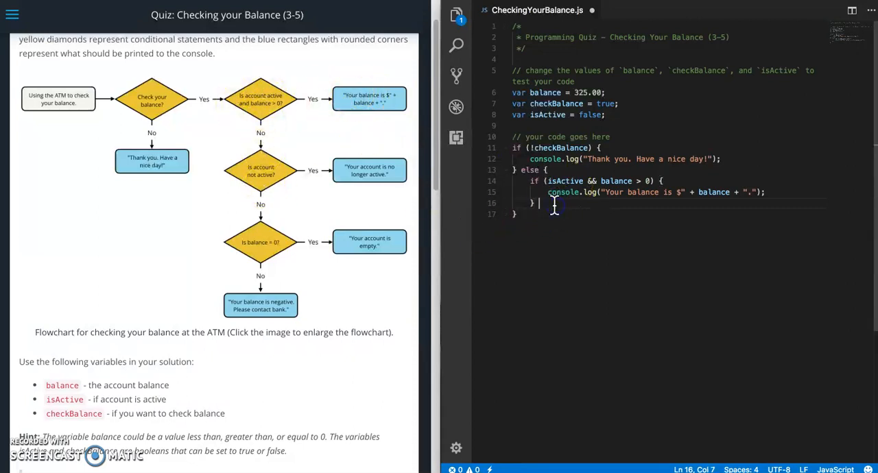
- Add else if (!isActive) logging "Your account is no longer active."
text(else if ())
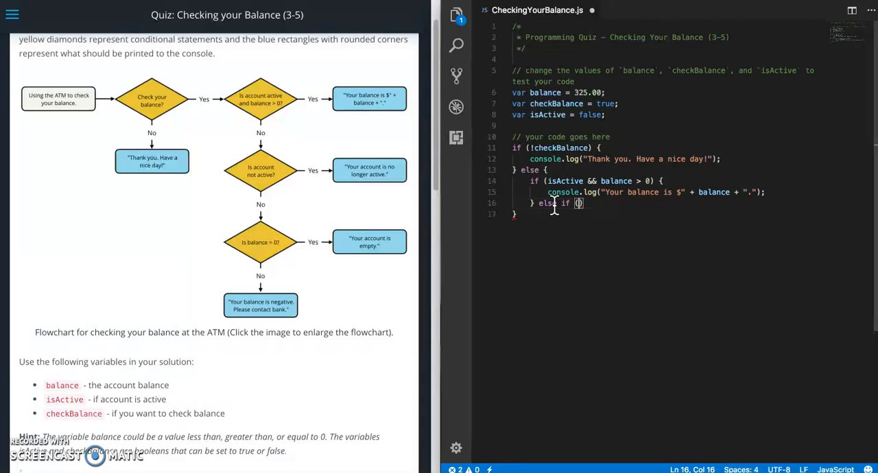
text(isActive)
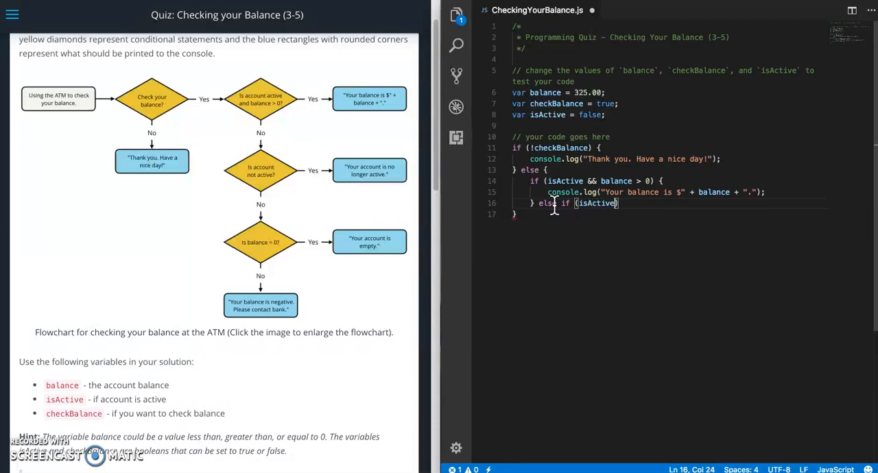
double_click(596, 203)
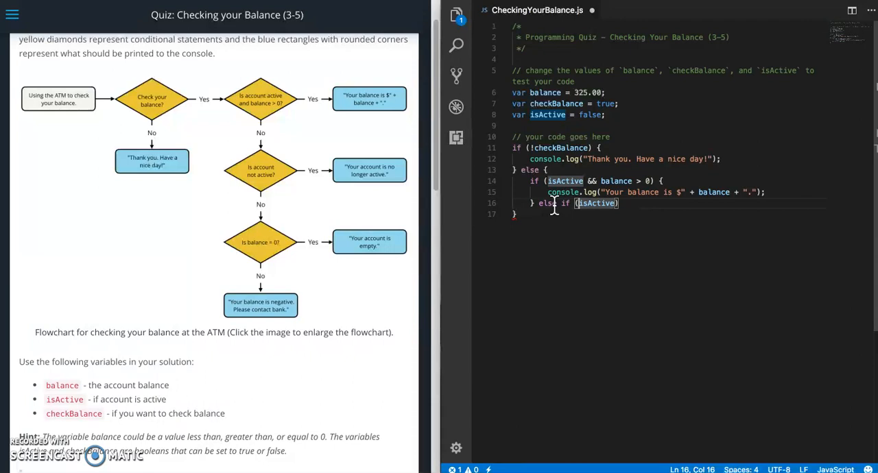
text(!)
text(console.log(")
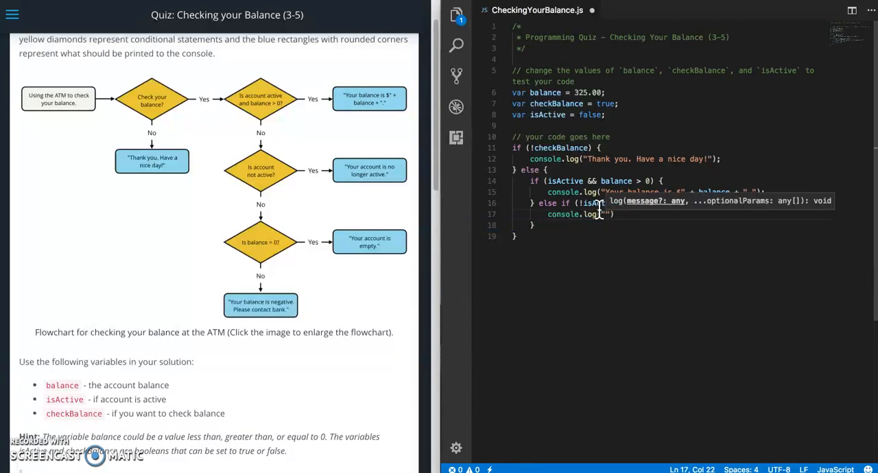
text(Your account is no longer active.)
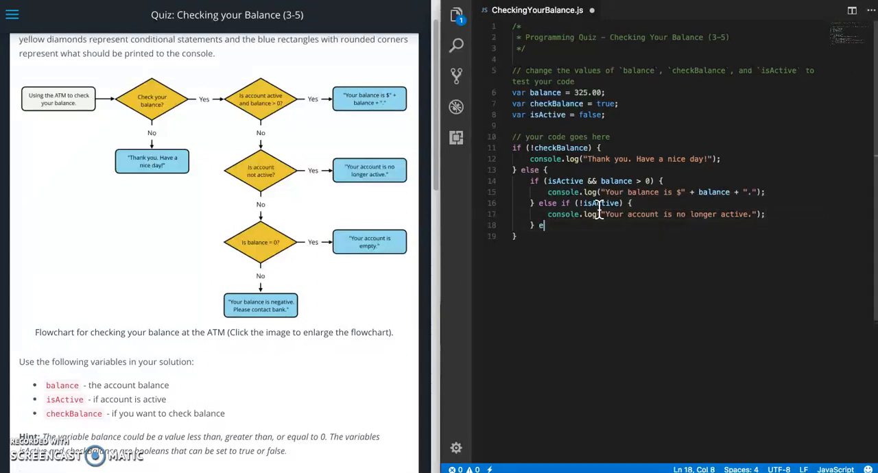
- Add else if (isActive && balance === 0) logging "Your account is empty."
text(lse if)
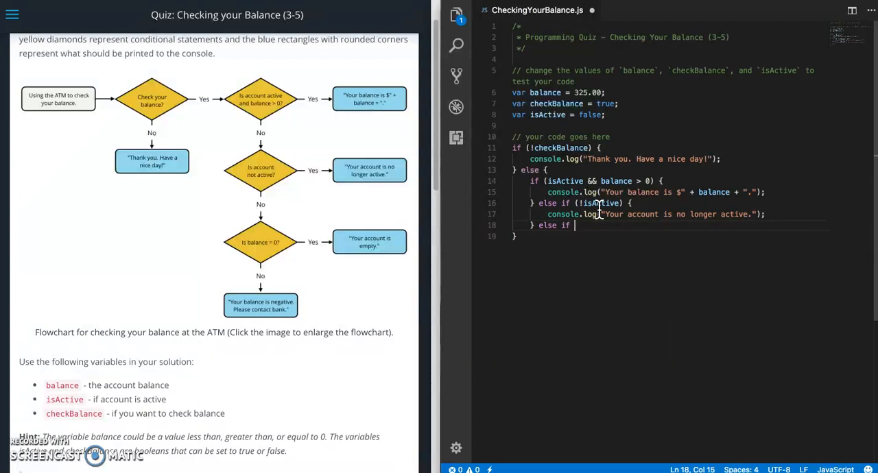
text((balance ==)
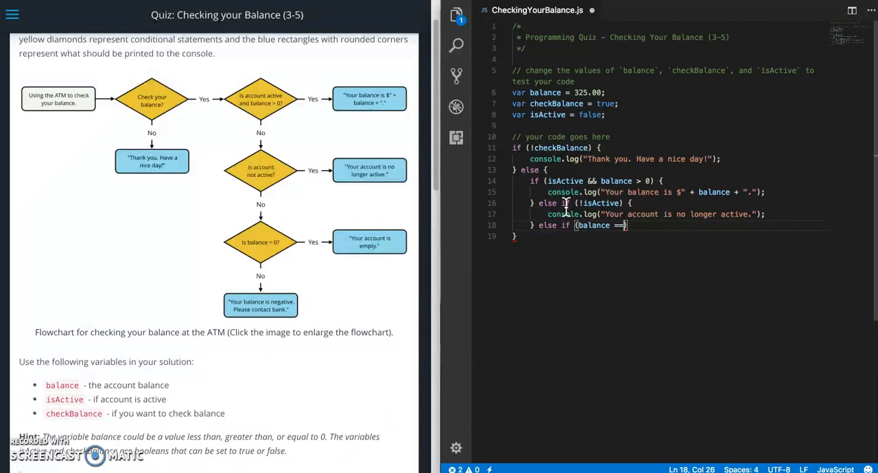
text(= 0)
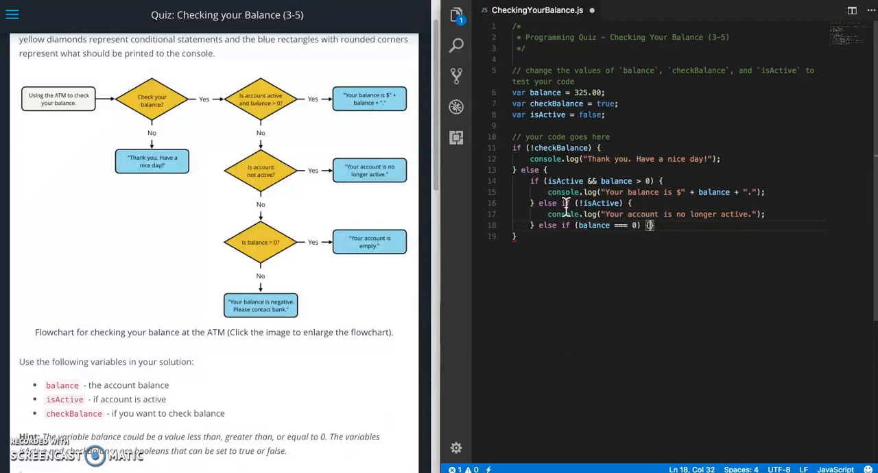
key(Enter)
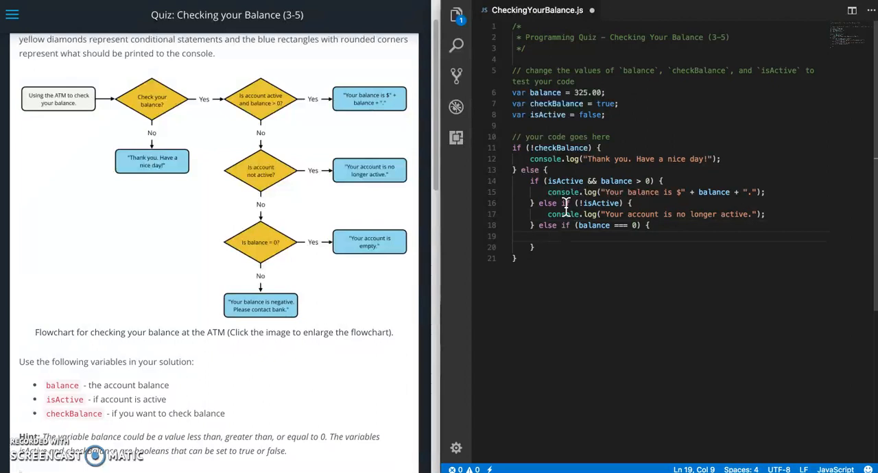
text(console.log)
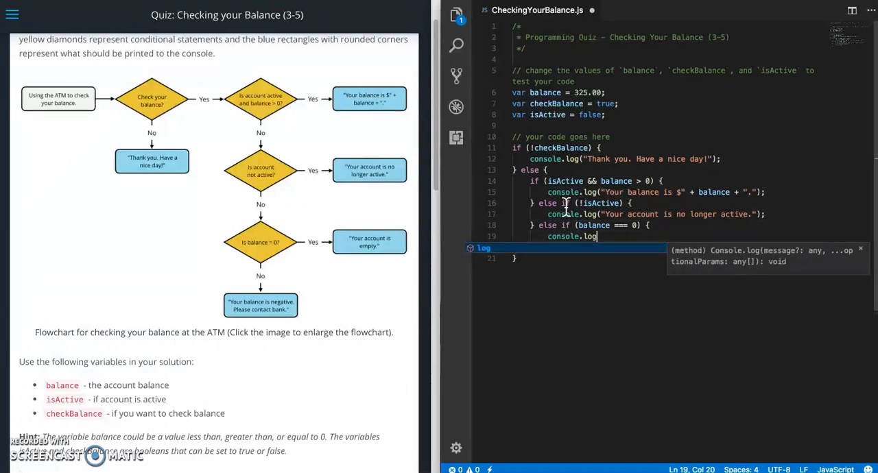
text(()
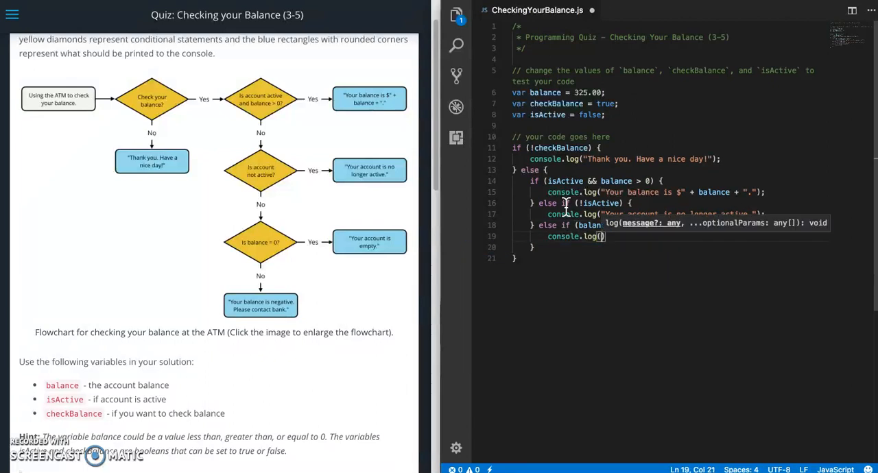
text("Your account is empty.)
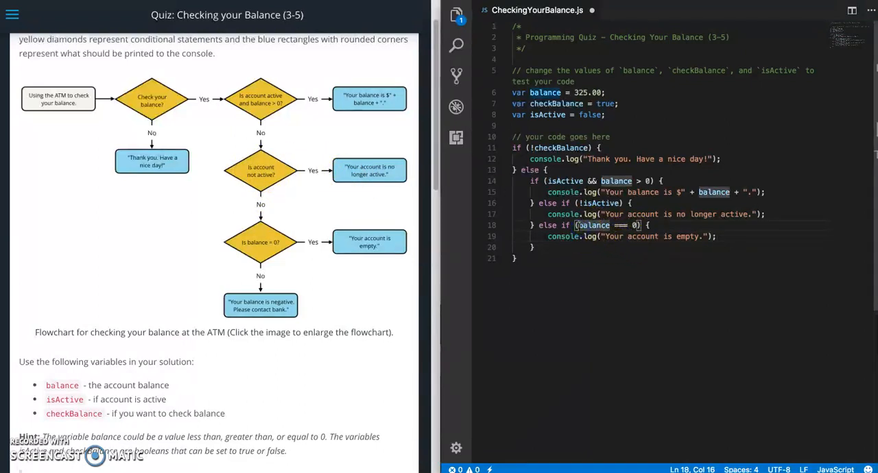
text(isActive &&)
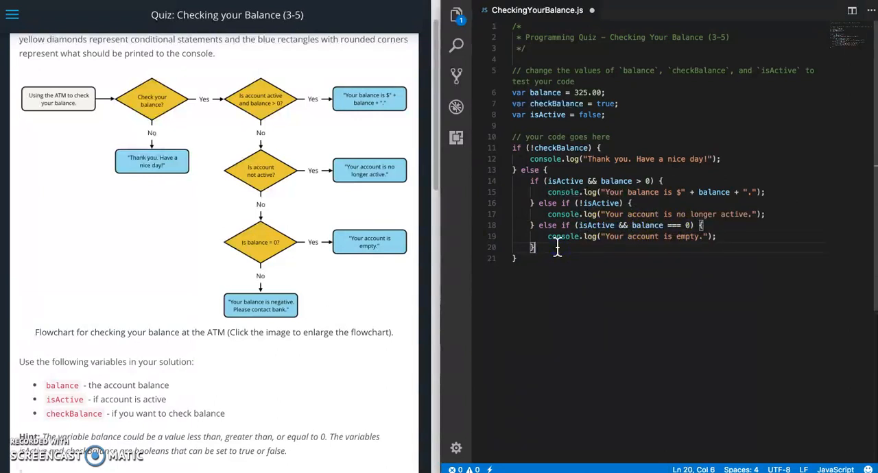
- Add else if (isActive && balance !== 0) logging "Your balance is negative. Please contact bank."
text(e)
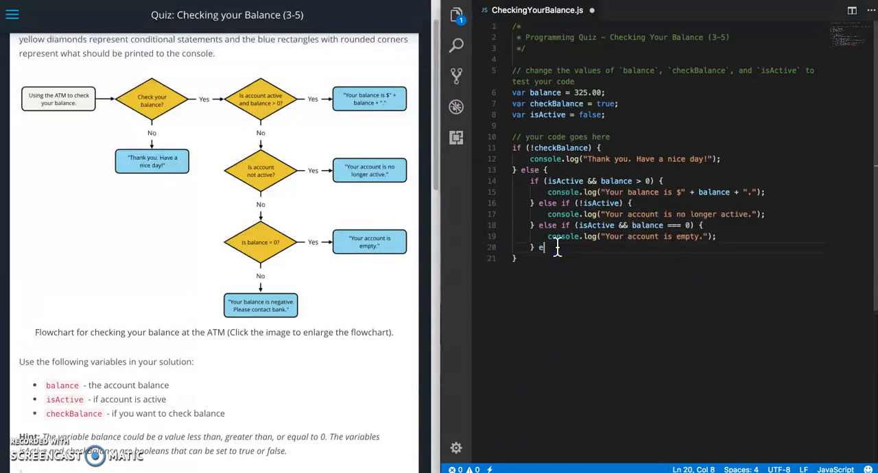
text(lse if ()
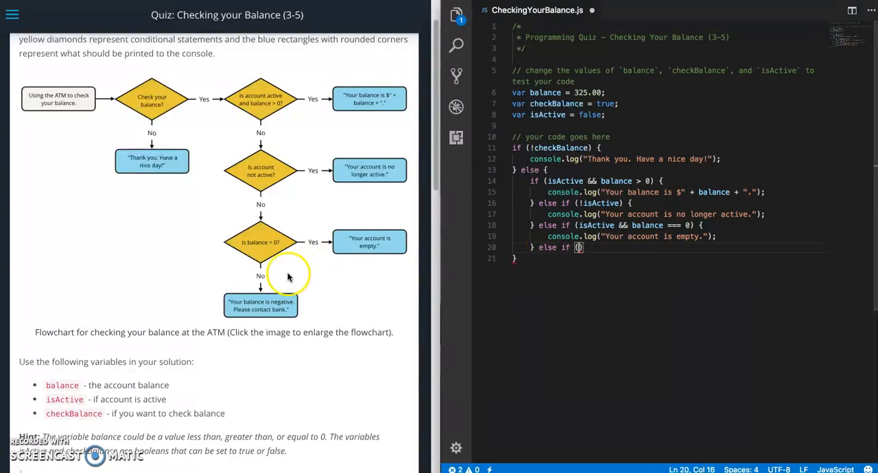
mouse_move(326, 292)
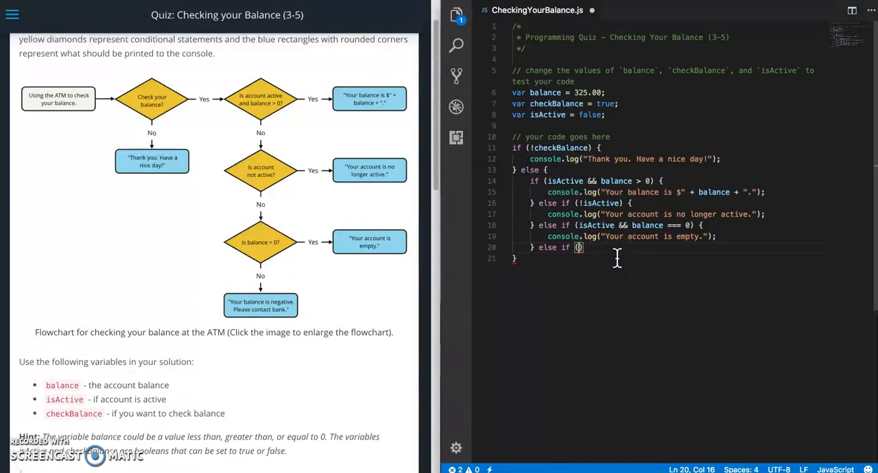
text(balance !== 0)
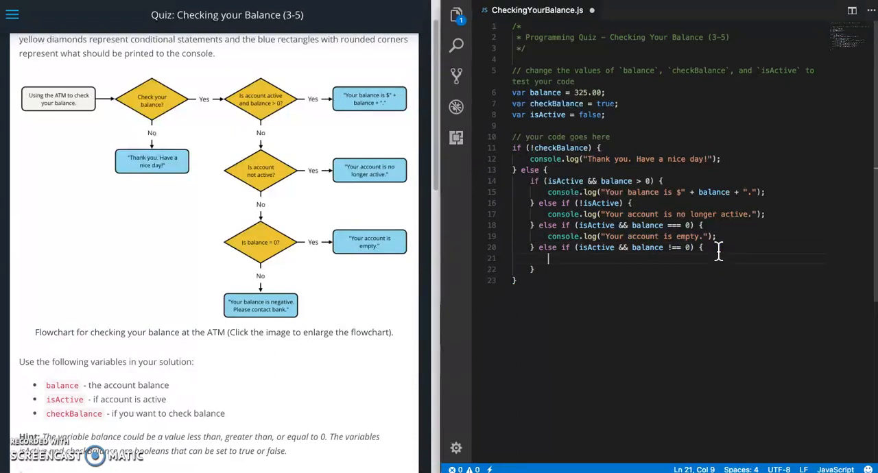
text(console.log(")
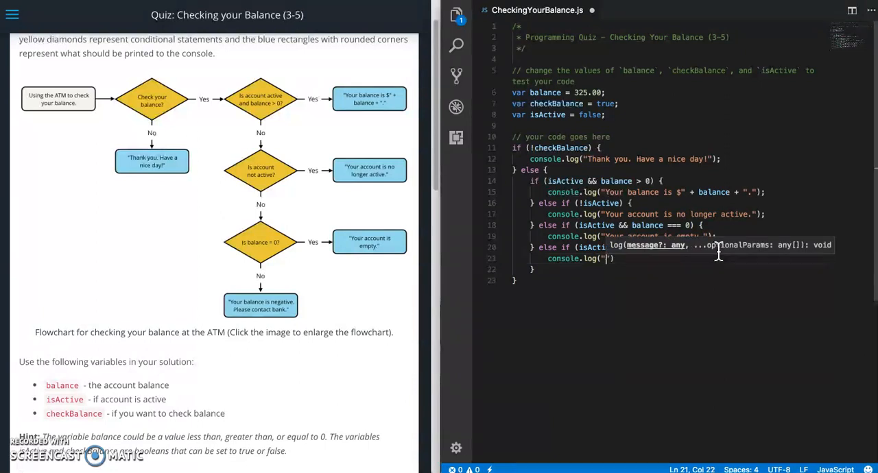
text(Your balance is nega)
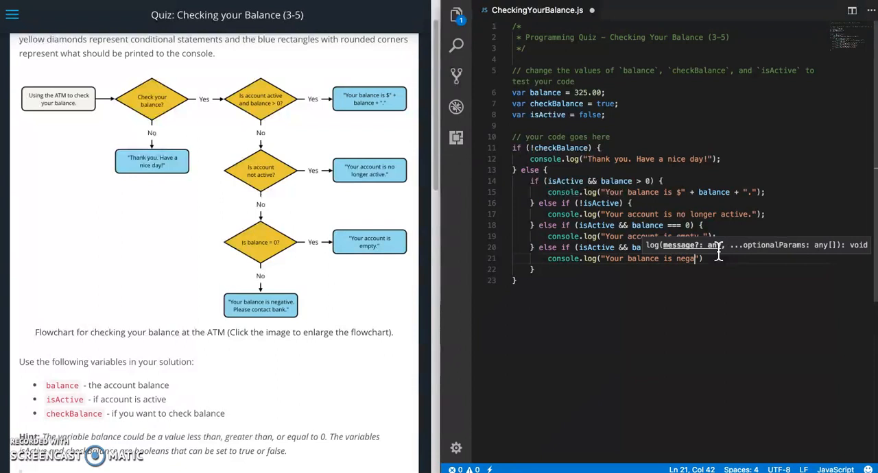
text(tive.)
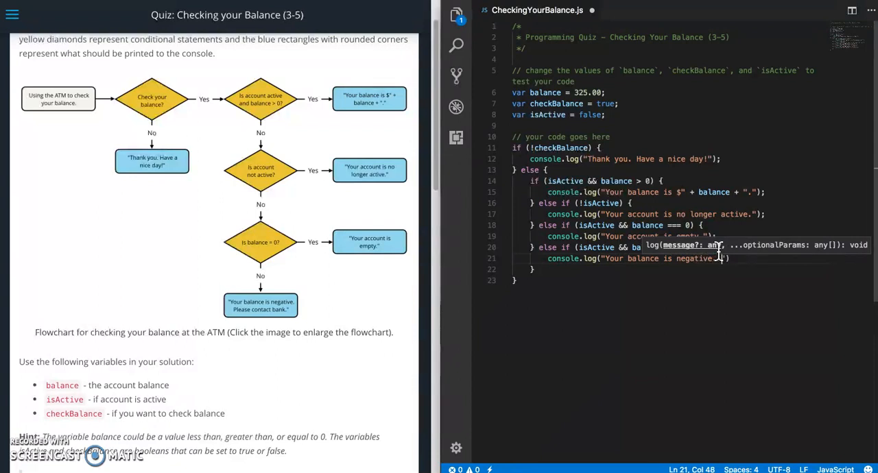
text(Please contact)
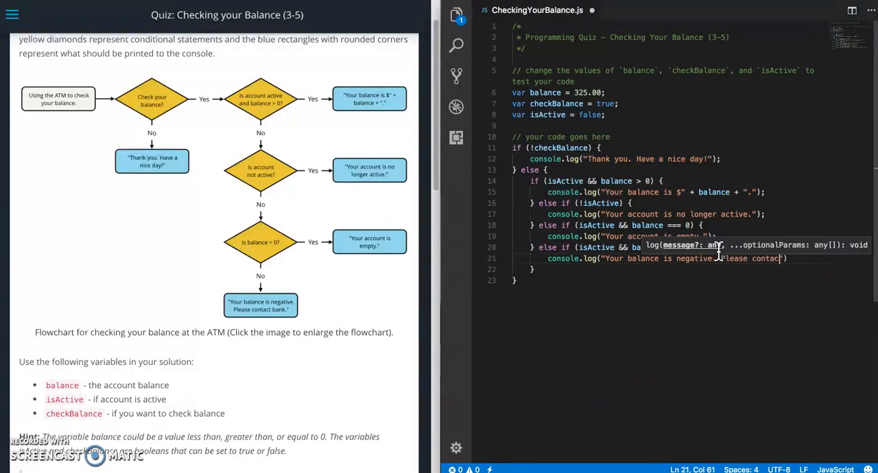
text(bank.)
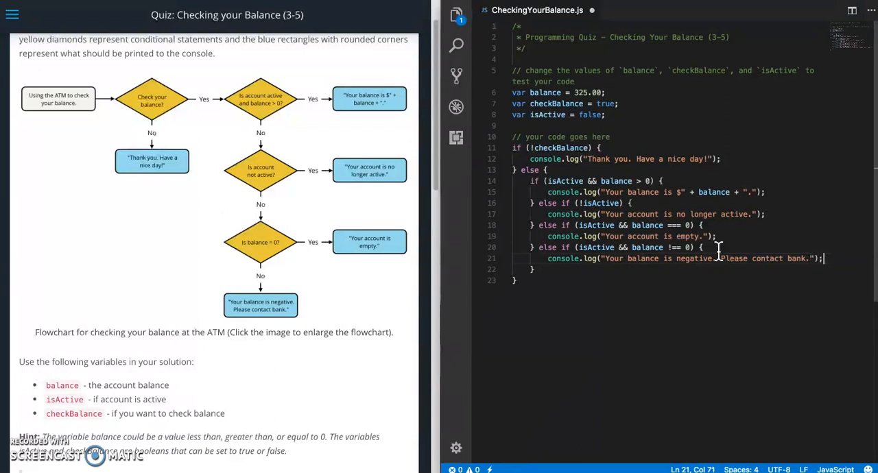
key(ctrl+a)
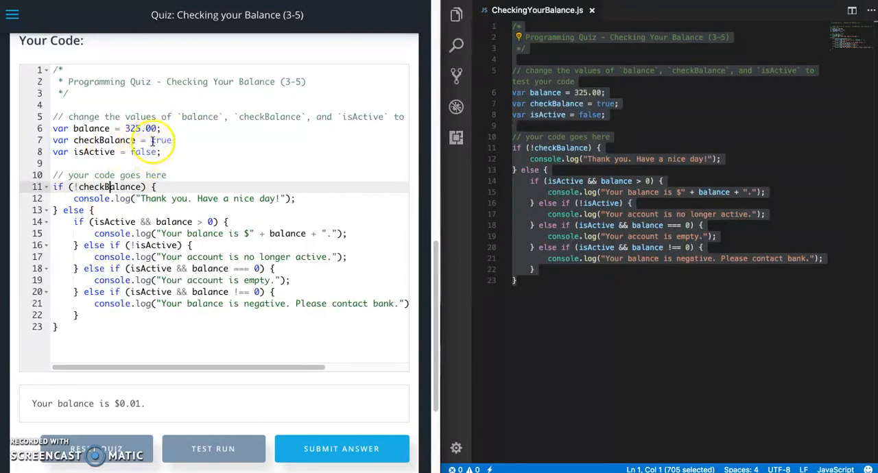
- Set checkBalance and isActive to true in the quiz editor and test-run the code
double_click(162, 140)
text(fals)
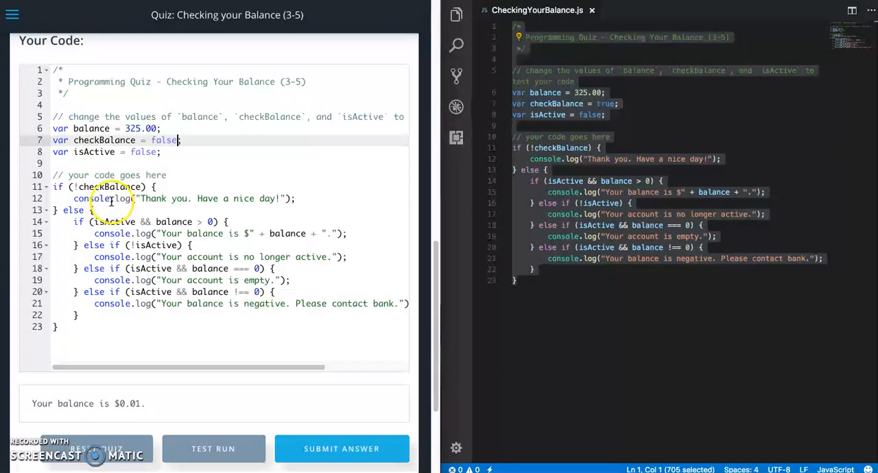
mouse_move(209, 399)
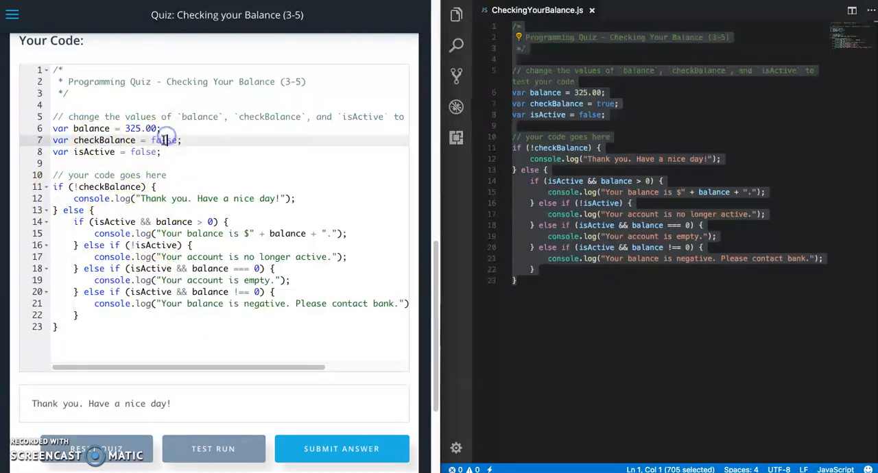
text(true)
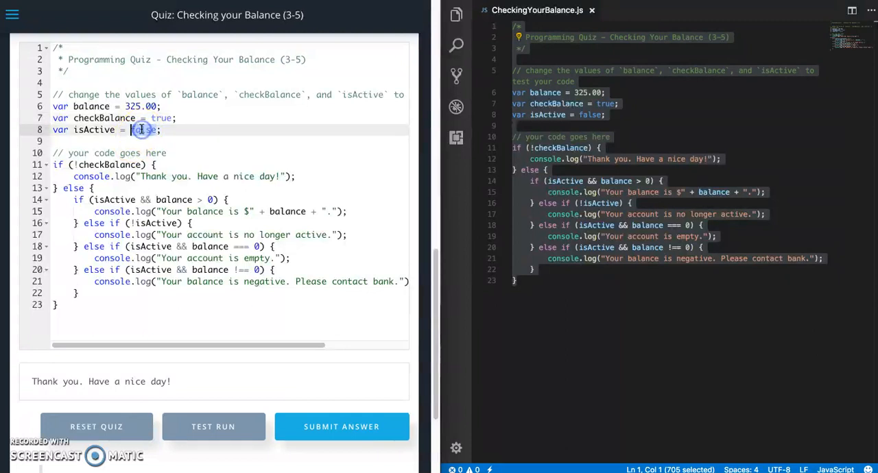
text(true)
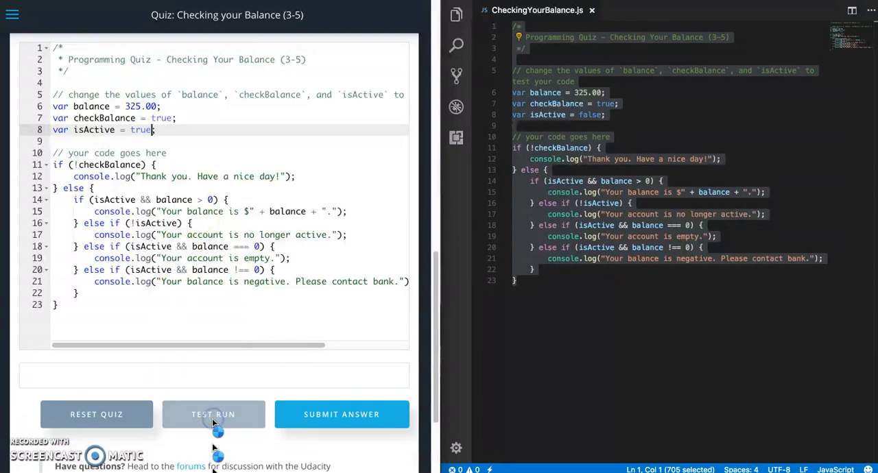
click(213, 415)
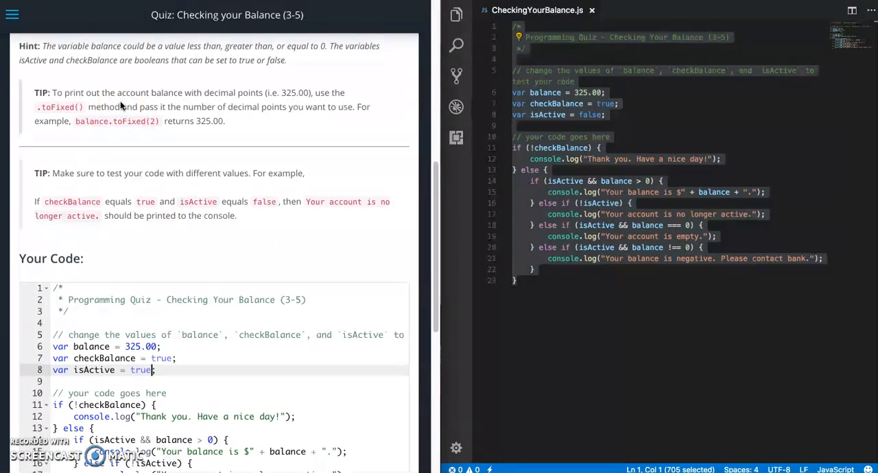
mouse_move(165, 136)
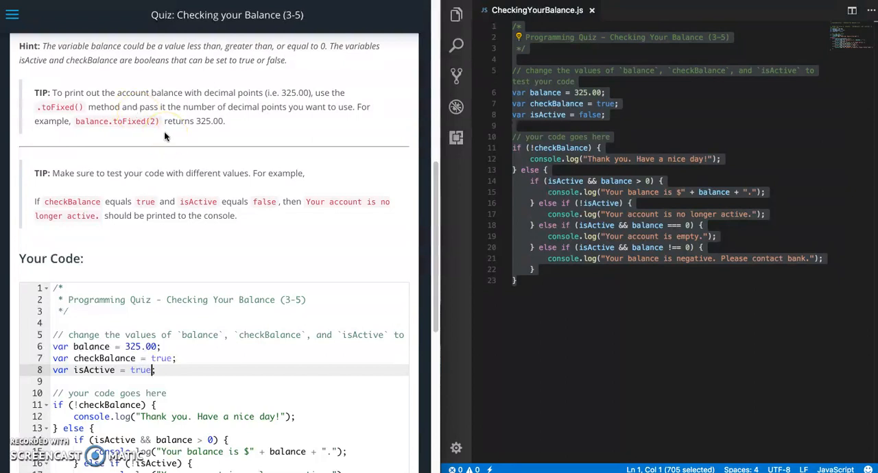
mouse_move(81, 109)
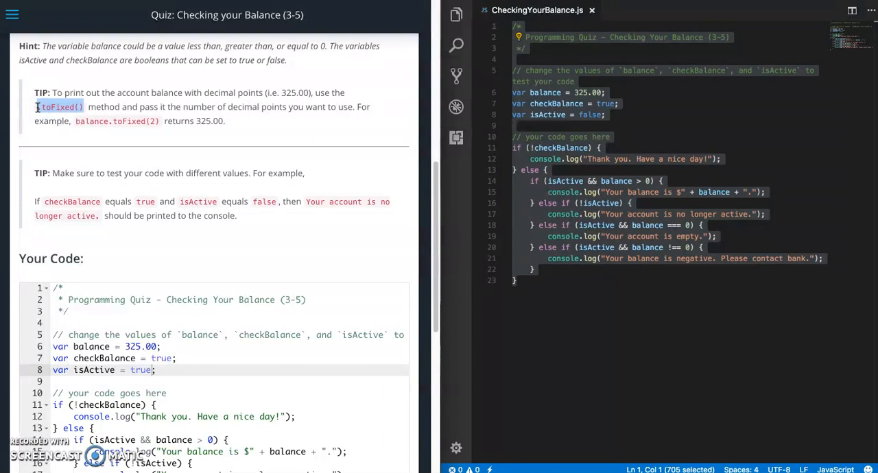
- Format the balance with .toFixed(2) and re-run the test to print $325.00
scroll(down, 3)
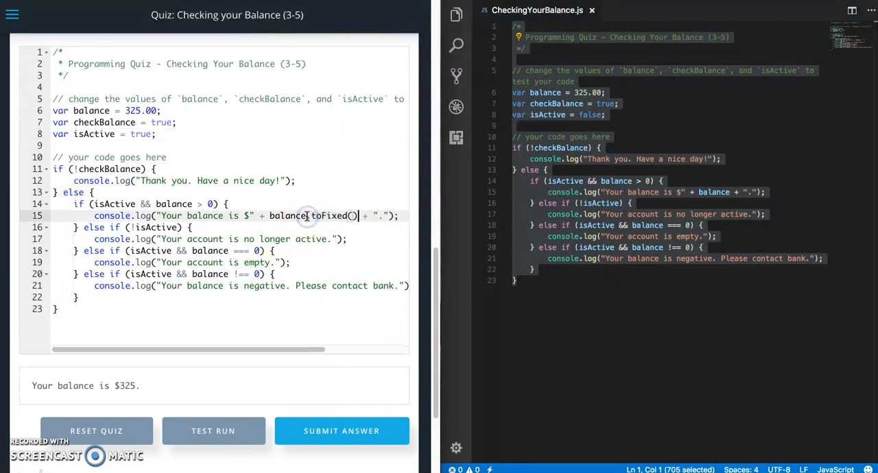
mouse_move(727, 194)
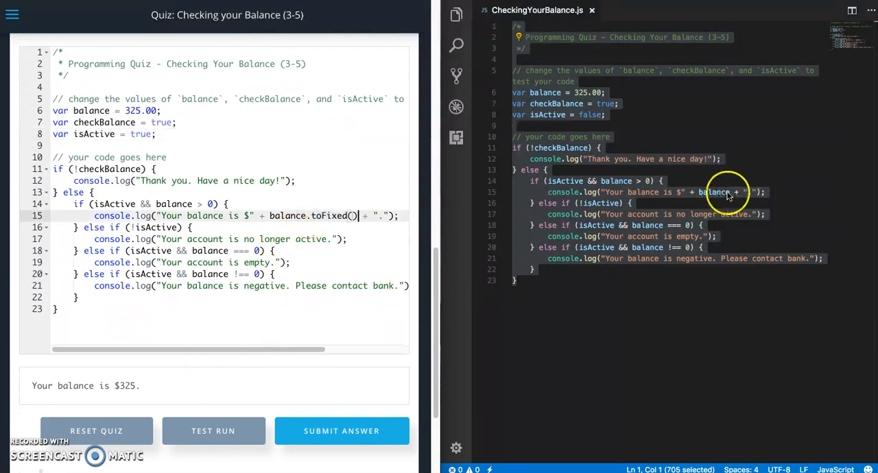
click(731, 193)
text(.toFixed())
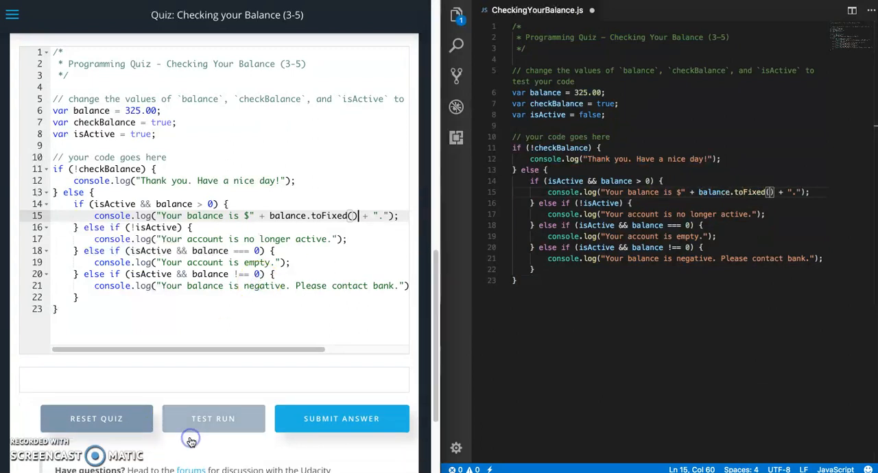
click(214, 418)
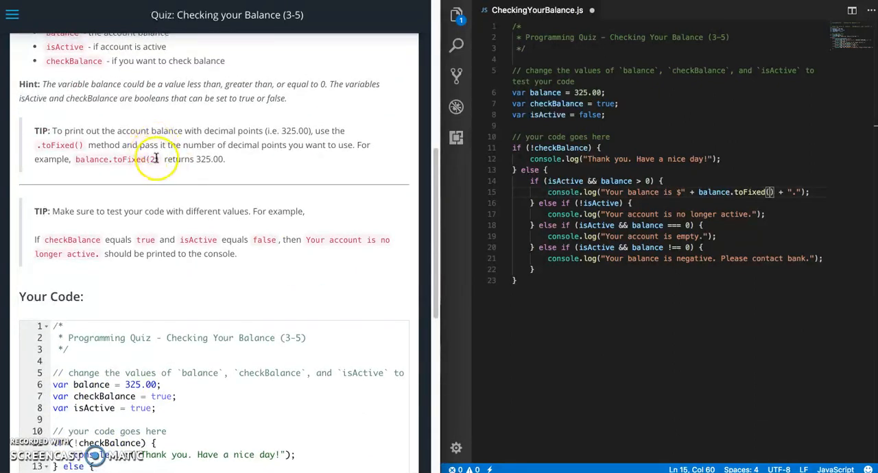
scroll(down, 3)
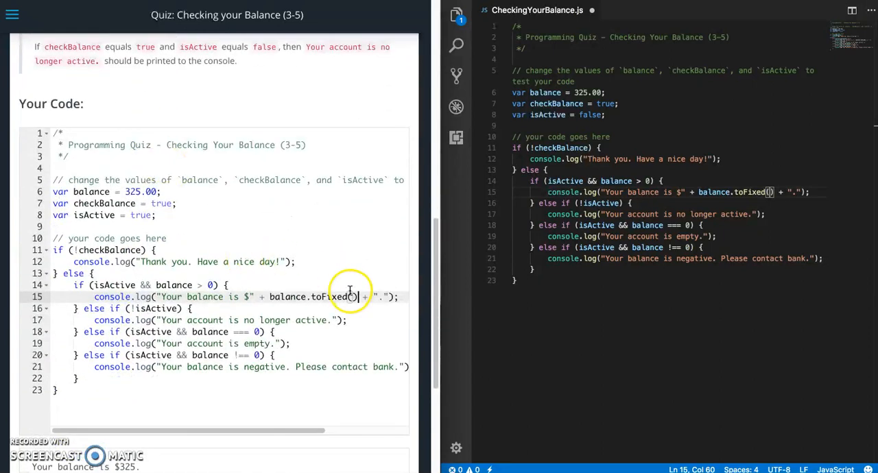
text(2)
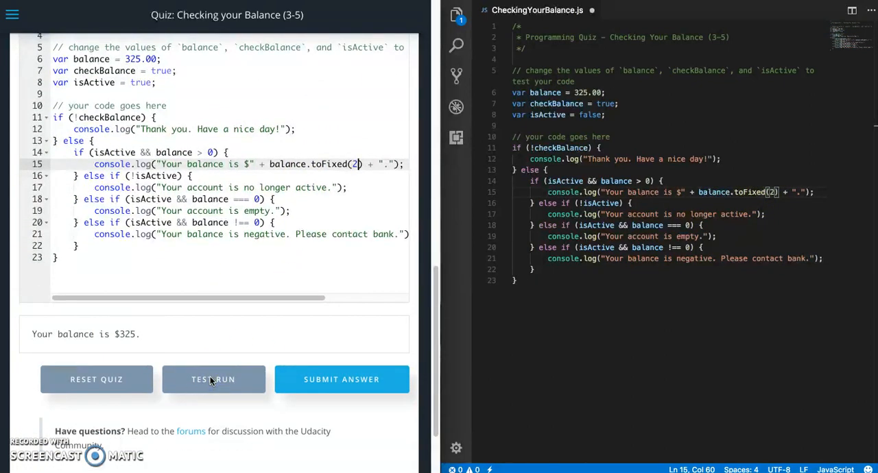
click(214, 379)
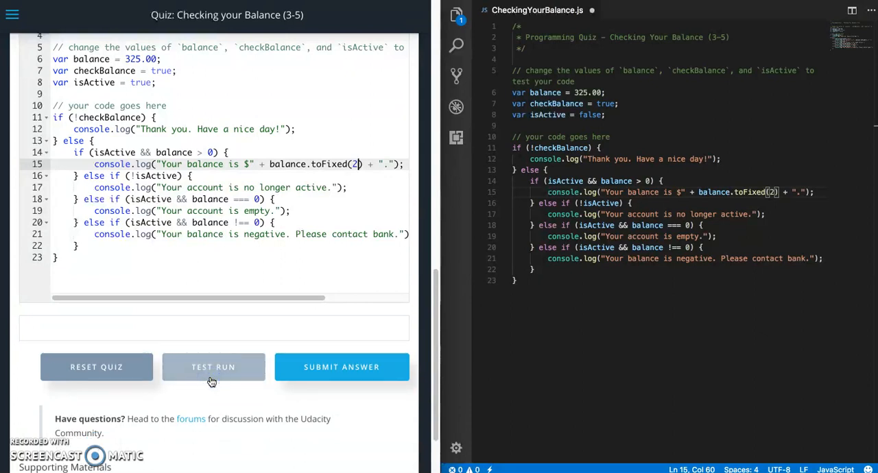
click(213, 367)
text(fals)
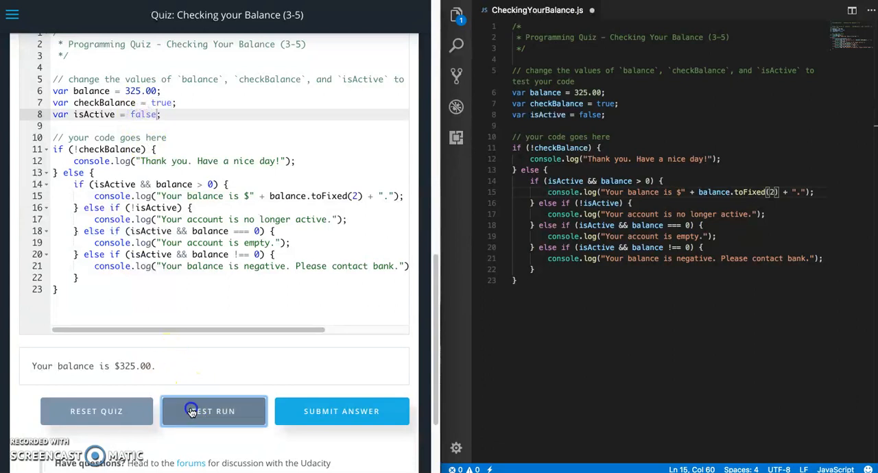
- Test the inactive-account case, then isActive true with balance 0.00, then edit balance to 0.01
click(213, 411)
text(t)
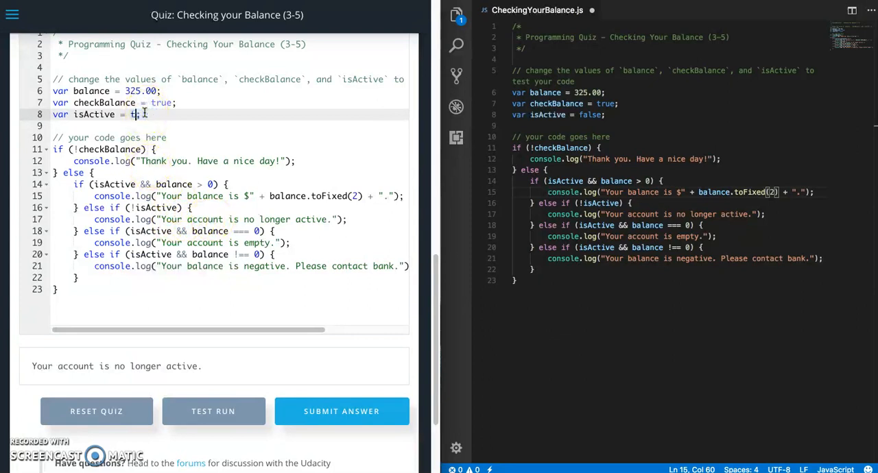
text(rue)
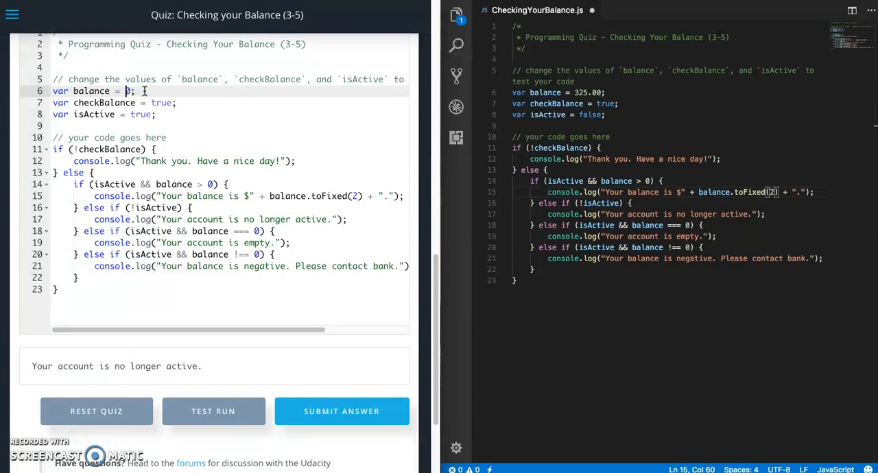
click(213, 399)
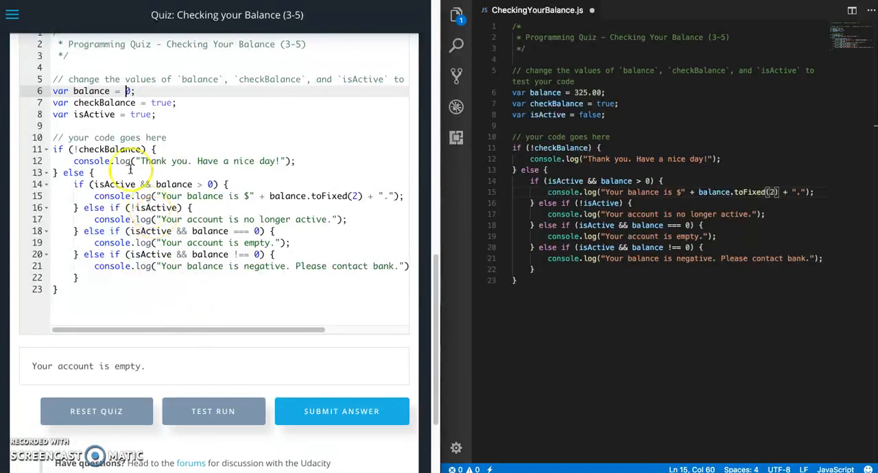
text(0.00)
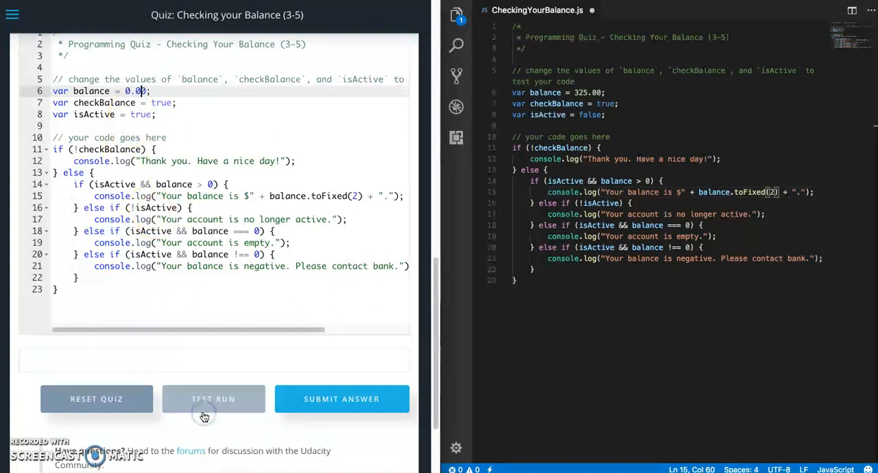
click(213, 399)
text(1)
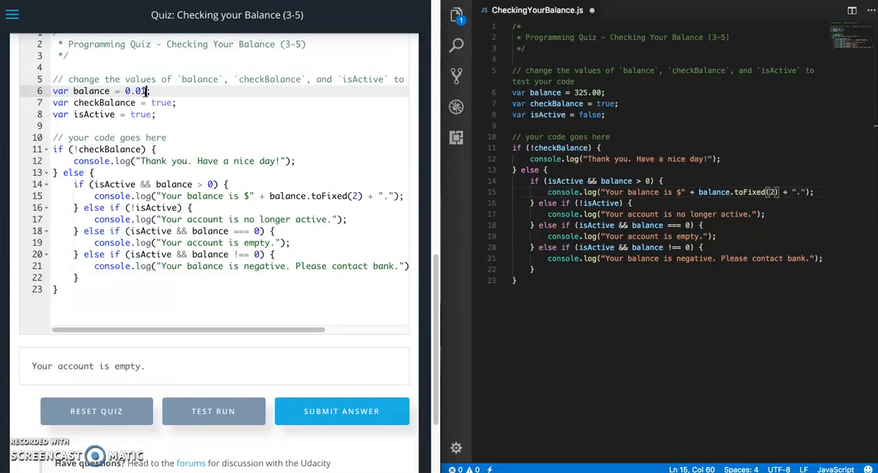
click(213, 399)
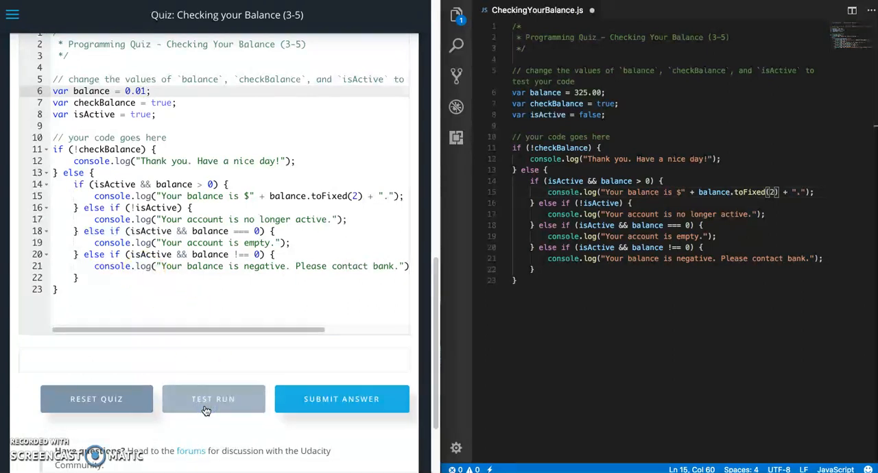
- Test the 0.01 balance, then change the last condition to balance < 0 and test balance -1
click(213, 400)
text(<)
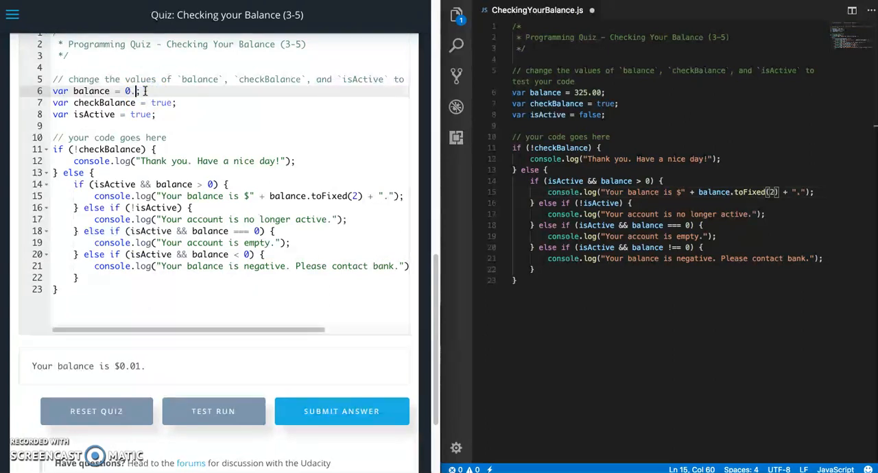
key(Backspace)
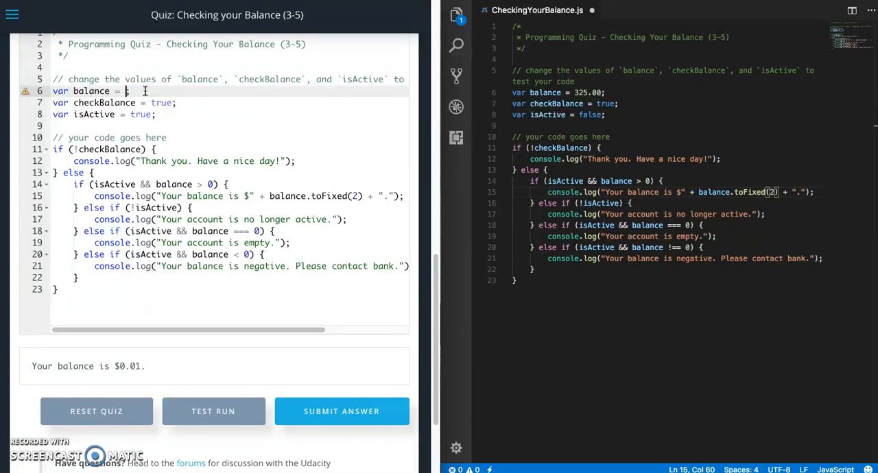
click(213, 399)
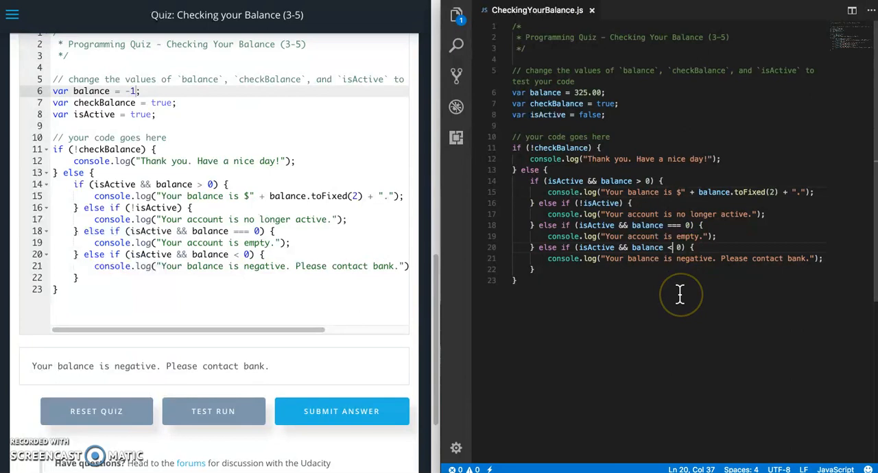
click(342, 411)
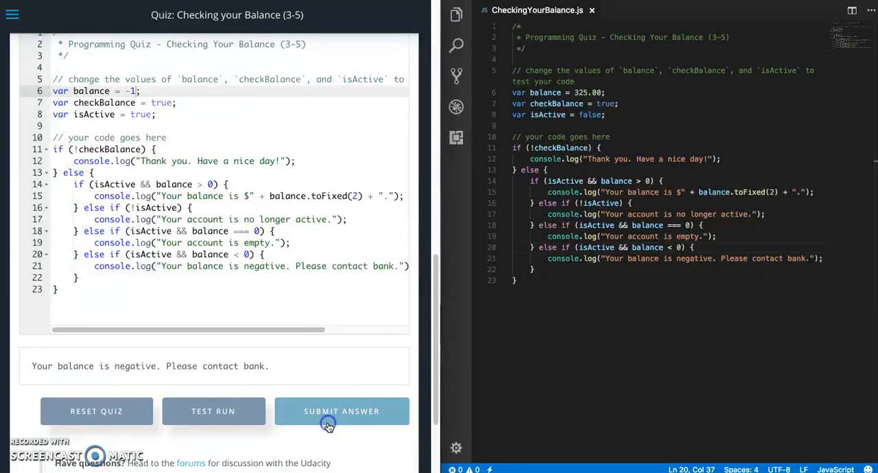
- Submit the CheckingYourBalance answer in the Udacity quiz and confirm it passes all tests
click(342, 411)
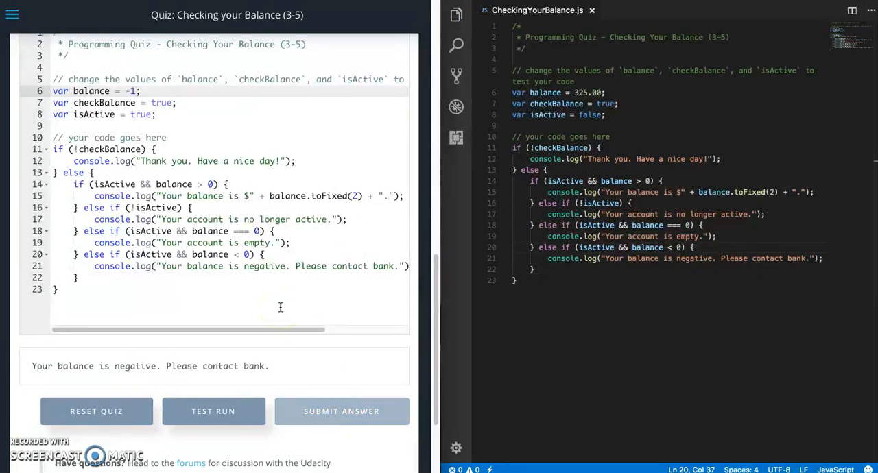
click(341, 411)
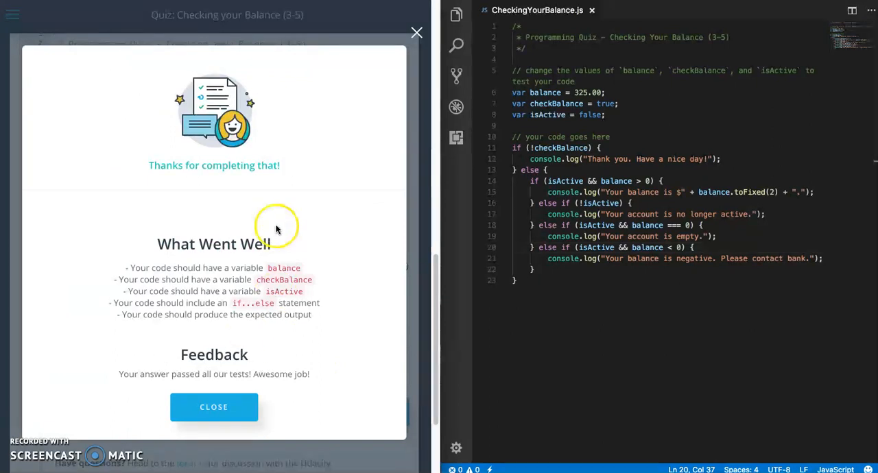